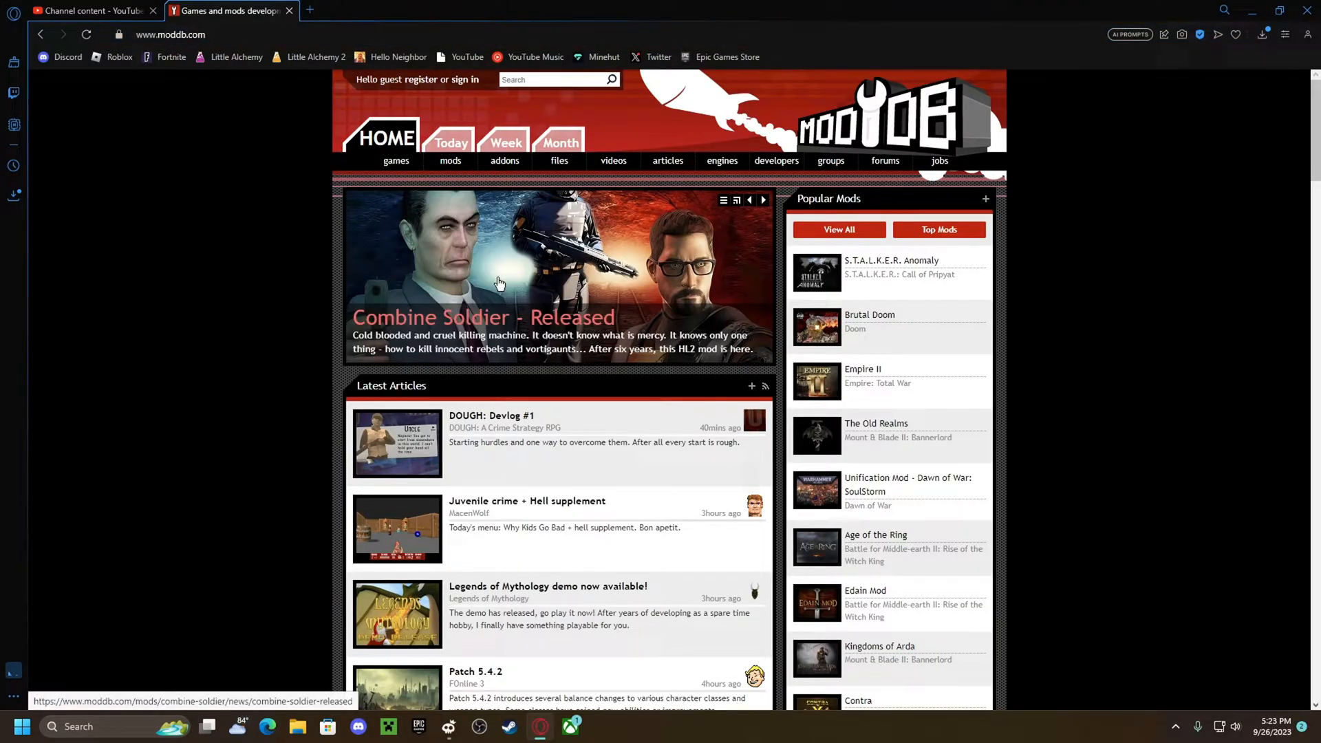
Filter ModDB's mods listing to the game Hello Neighbor
{"action": "left_click", "coordinate": [450, 161]}
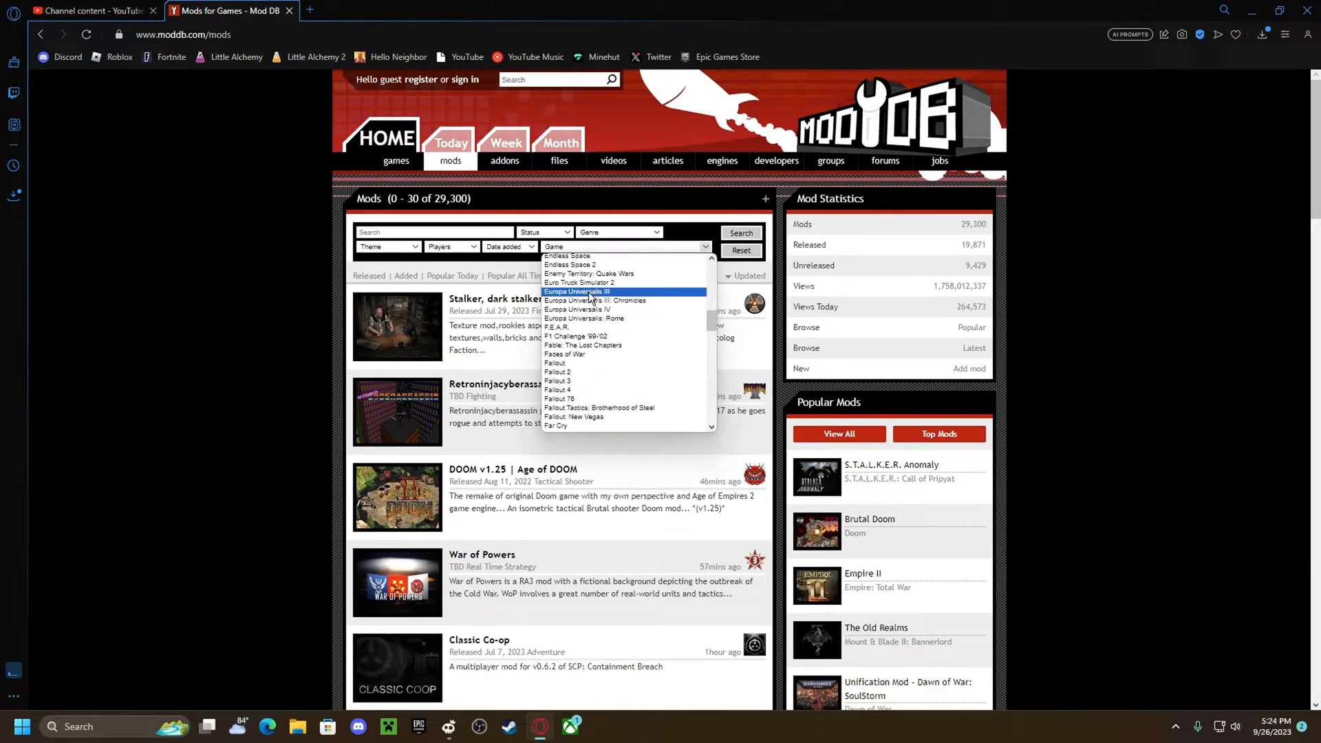
{"action": "scroll", "scroll_direction": "down", "scroll_amount": 3}
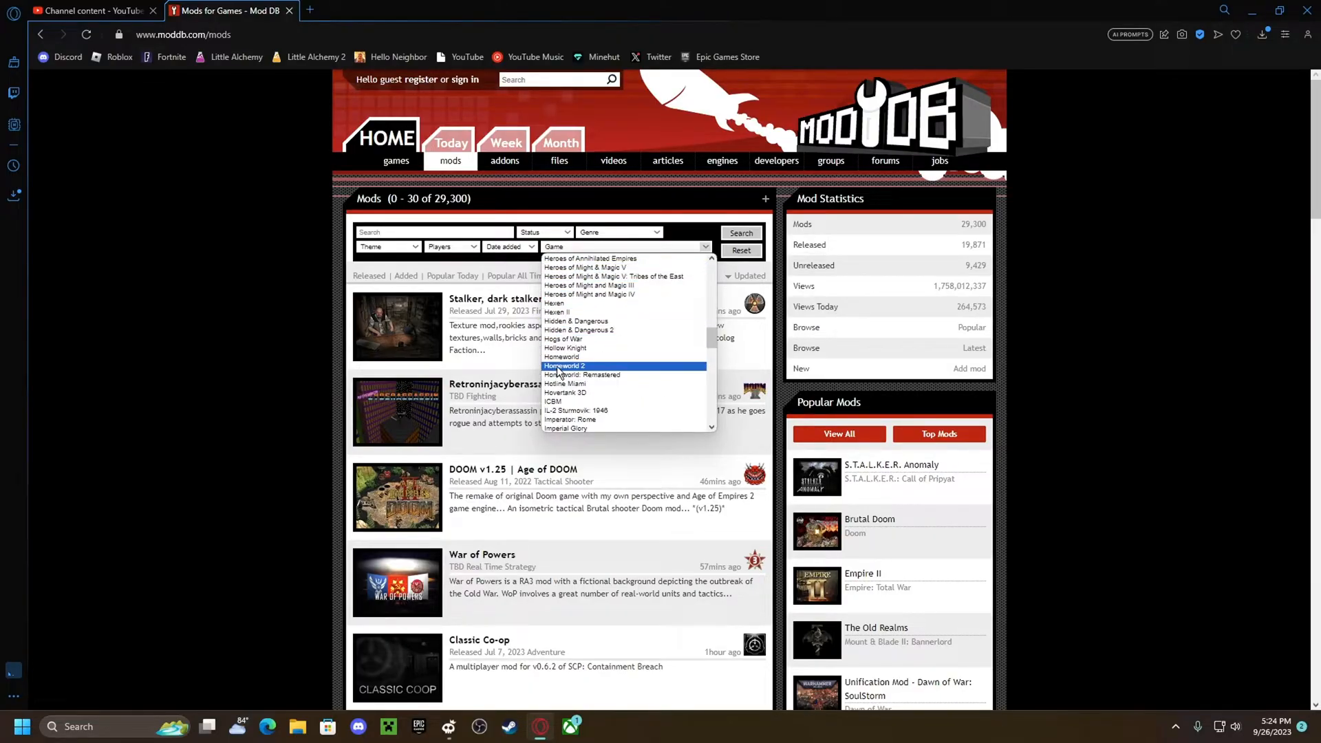
{"action": "scroll", "scroll_direction": "down", "scroll_amount": 3}
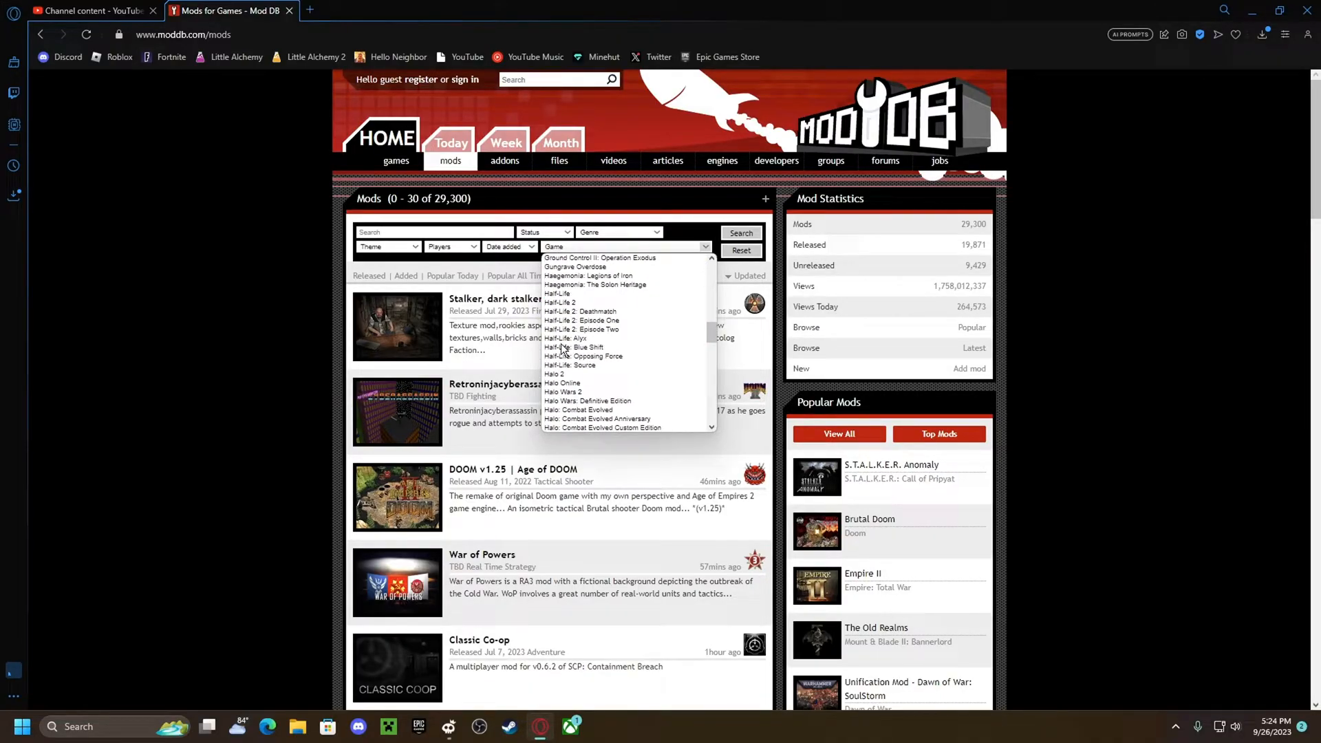
{"action": "scroll", "scroll_direction": "down", "scroll_amount": 3}
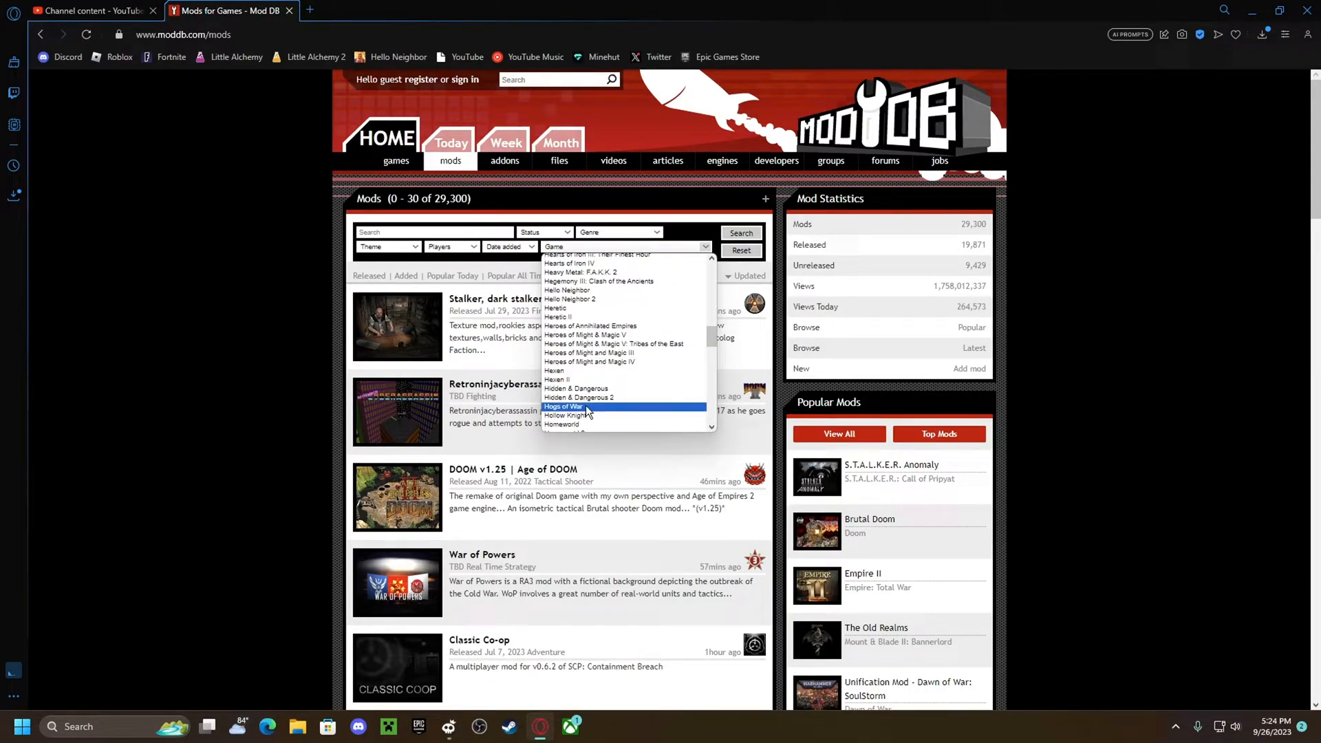
{"action": "left_click", "coordinate": [566, 290]}
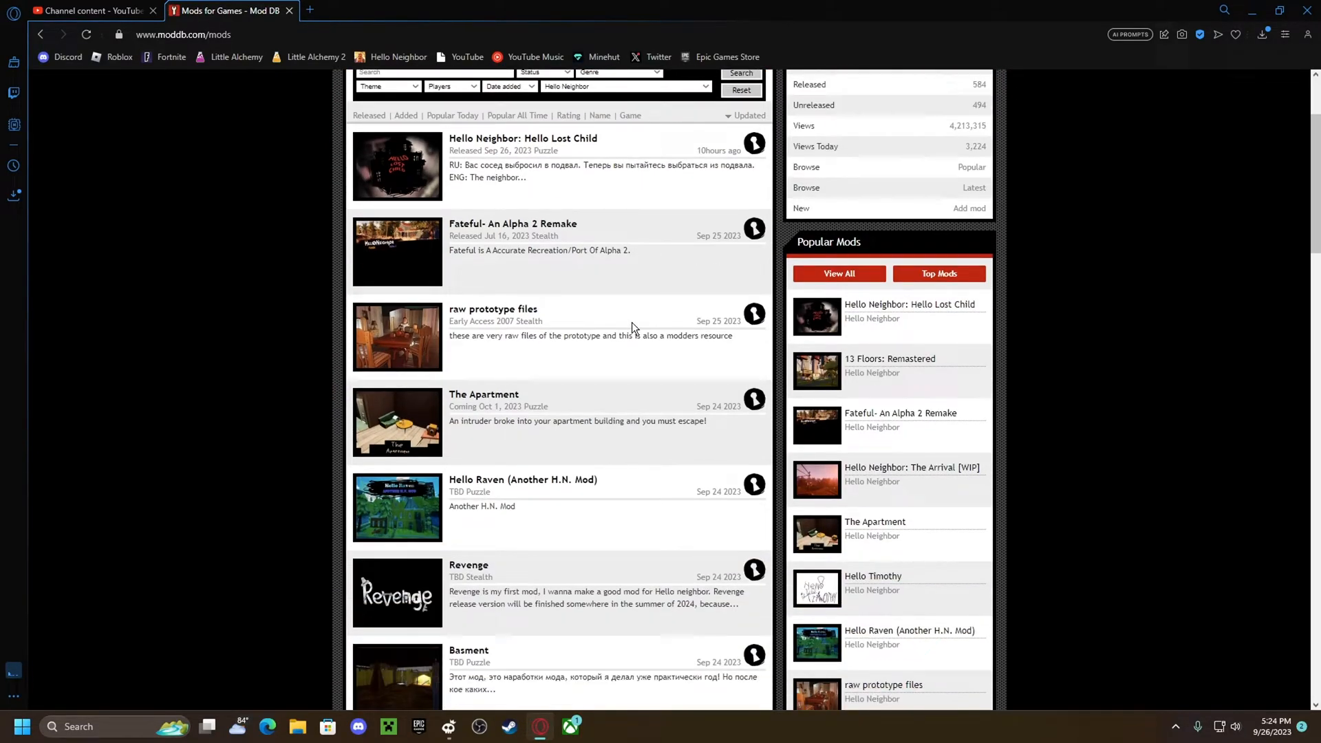
{"action": "scroll", "scroll_direction": "down", "scroll_amount": 3}
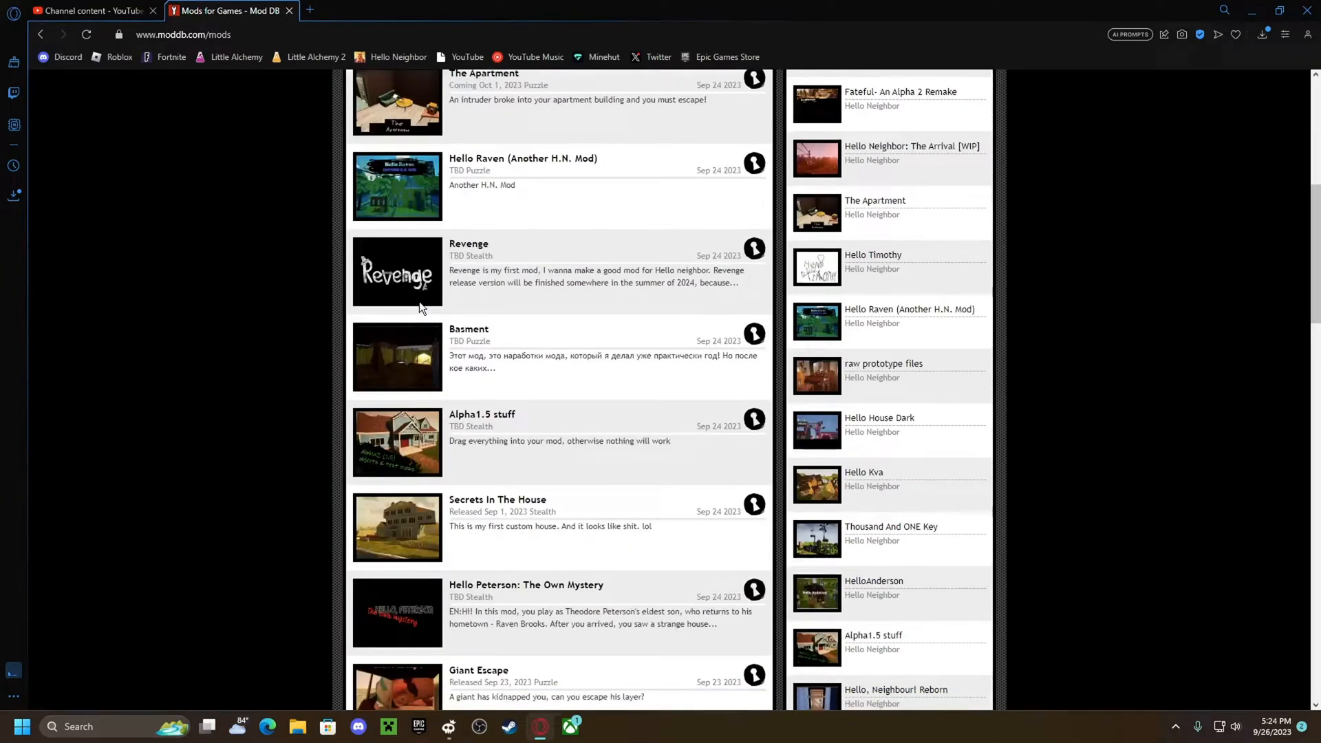
{"action": "scroll", "scroll_direction": "down", "scroll_amount": 3}
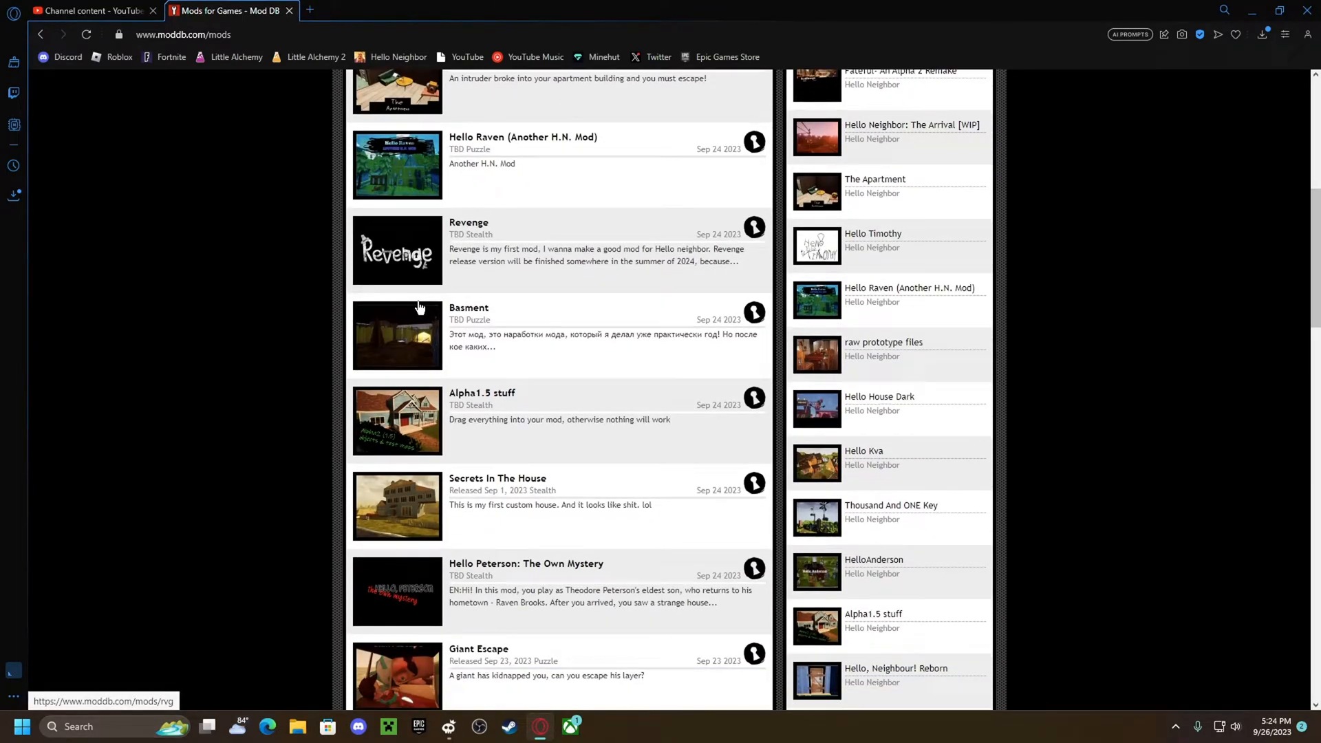
{"action": "scroll", "scroll_direction": "down", "scroll_amount": 3}
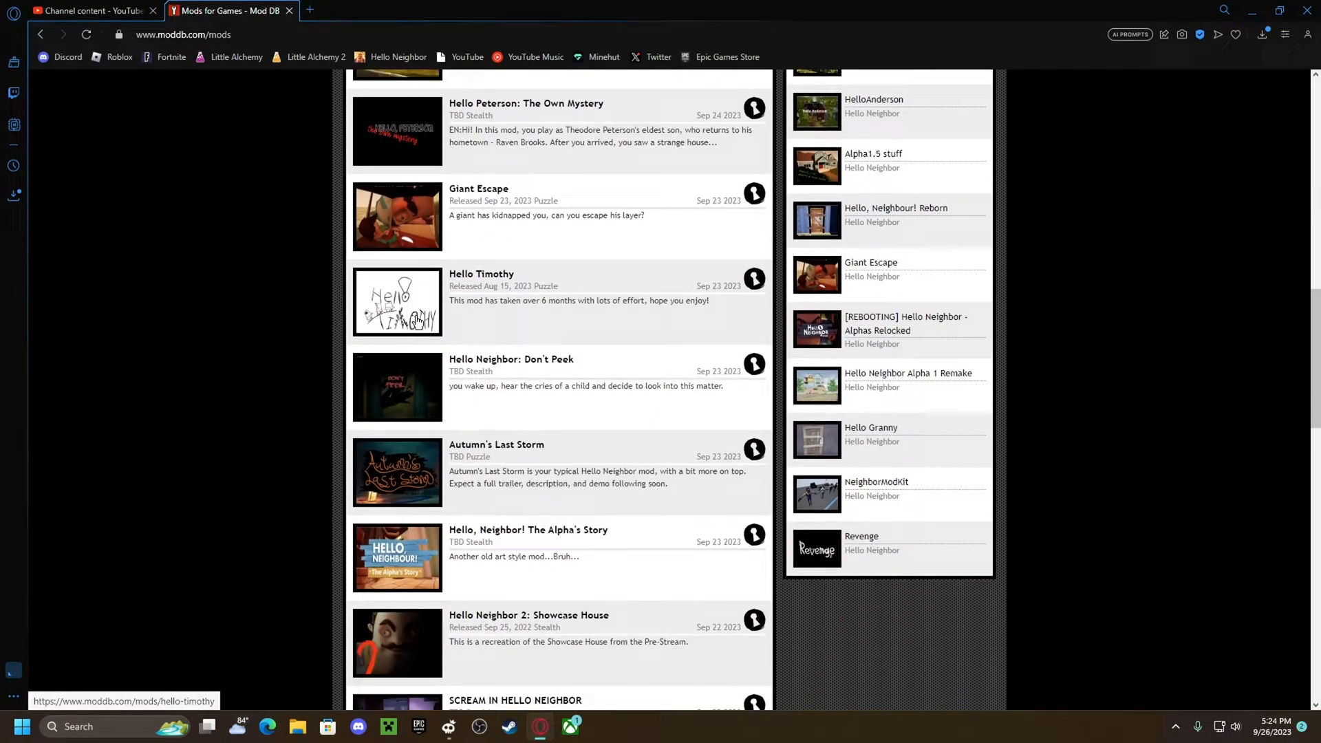
{"action": "scroll", "scroll_direction": "down", "scroll_amount": 3}
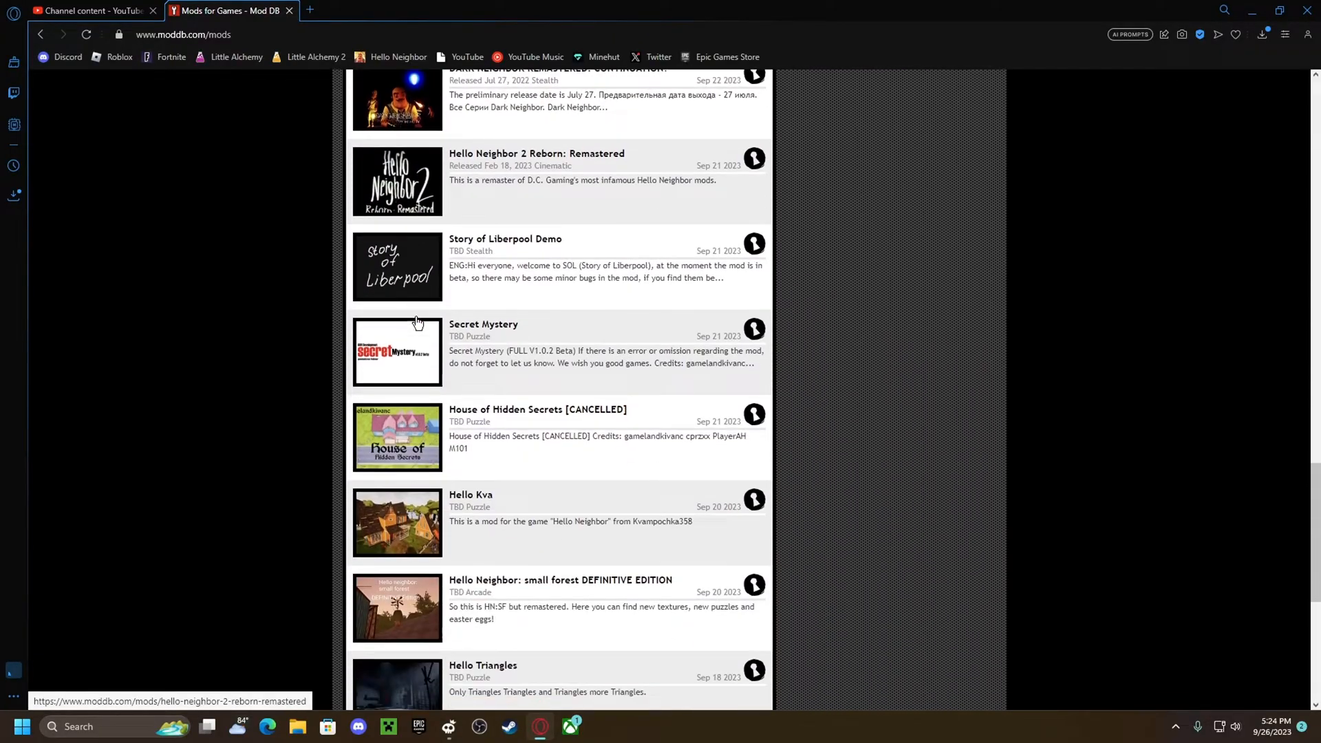
{"action": "scroll", "scroll_direction": "down", "scroll_amount": 3}
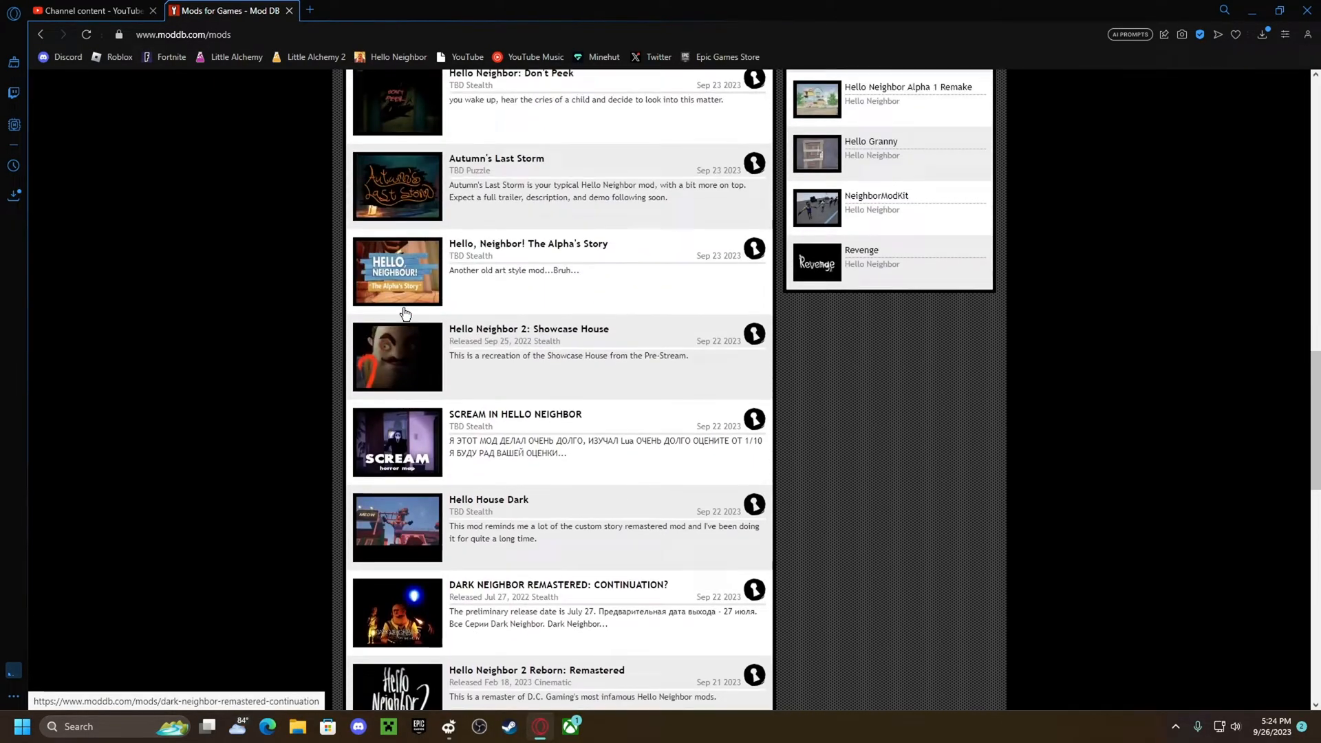
{"action": "scroll", "scroll_direction": "up", "scroll_amount": 3}
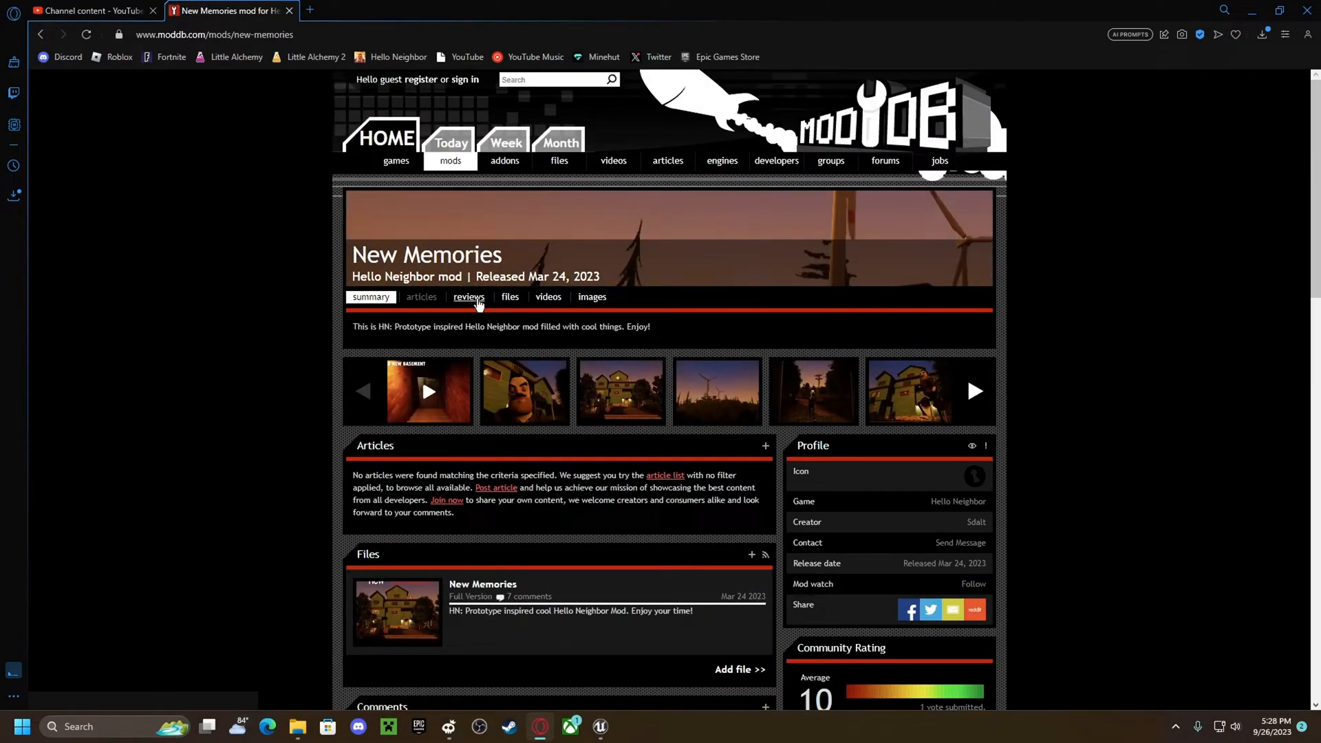
Download NewMemories.zip (1.3 GB) from the New Memories page and check its progress
{"action": "left_click", "coordinate": [510, 297]}
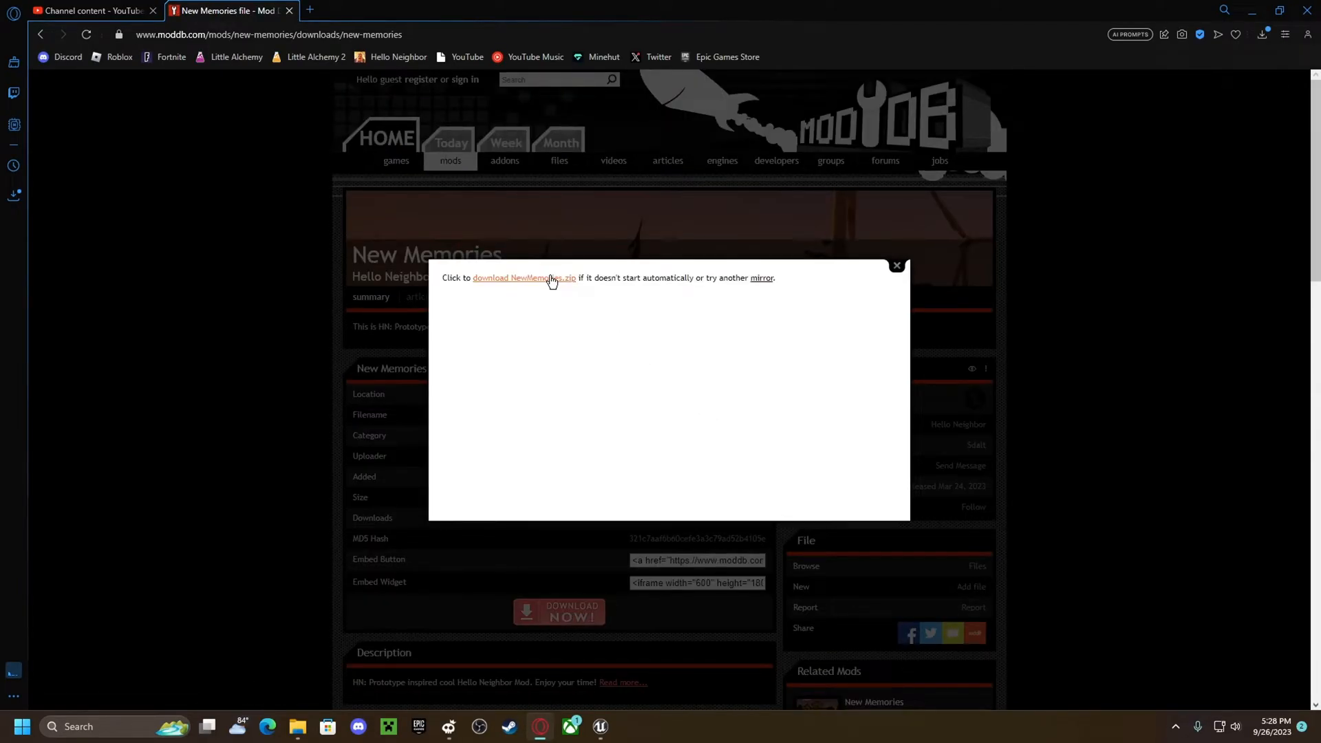
{"action": "left_click", "coordinate": [524, 278]}
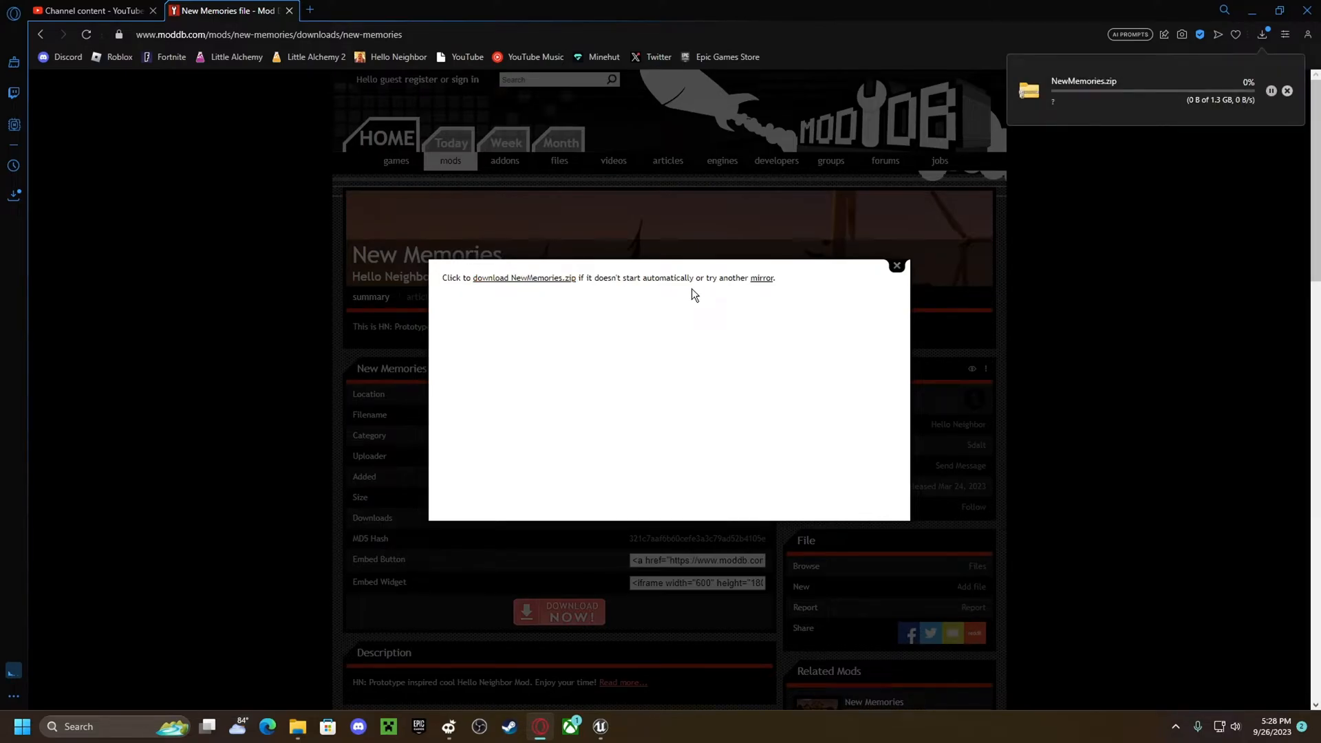
{"action": "left_click", "coordinate": [523, 278]}
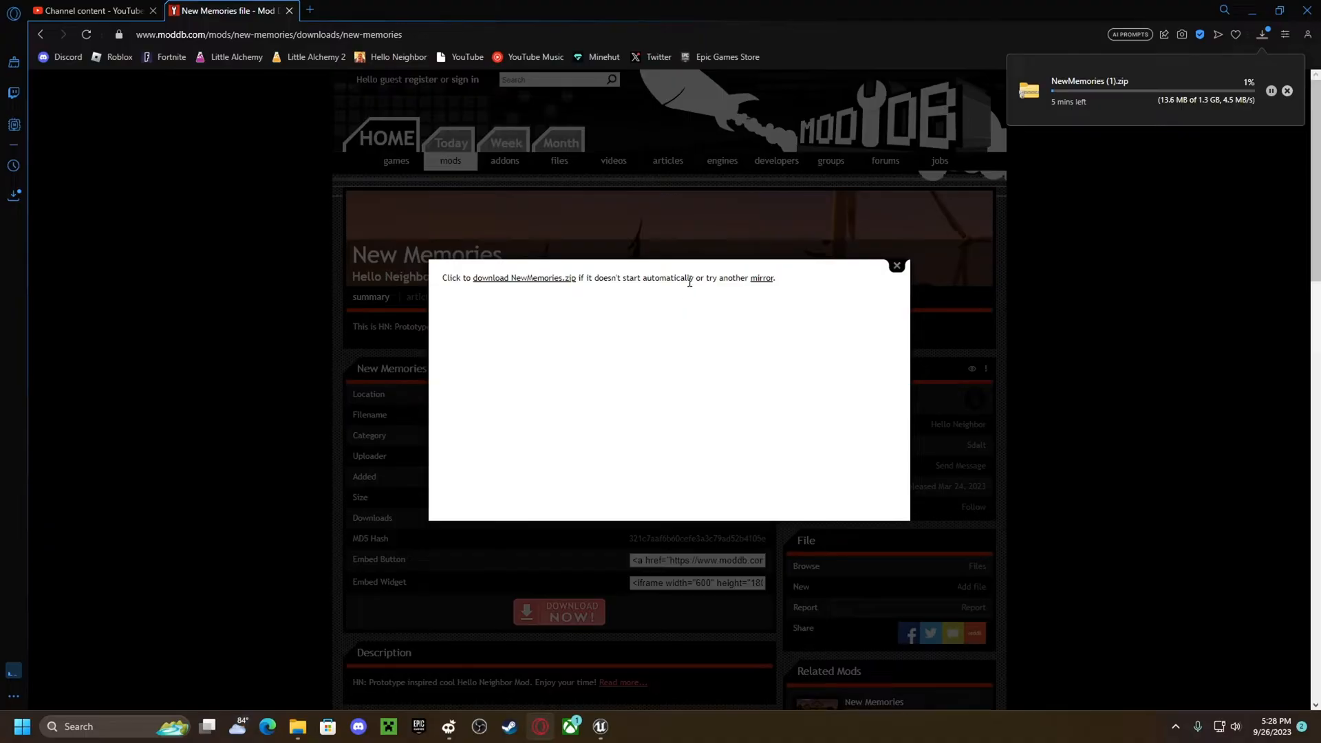
{"action": "left_click", "coordinate": [1263, 35]}
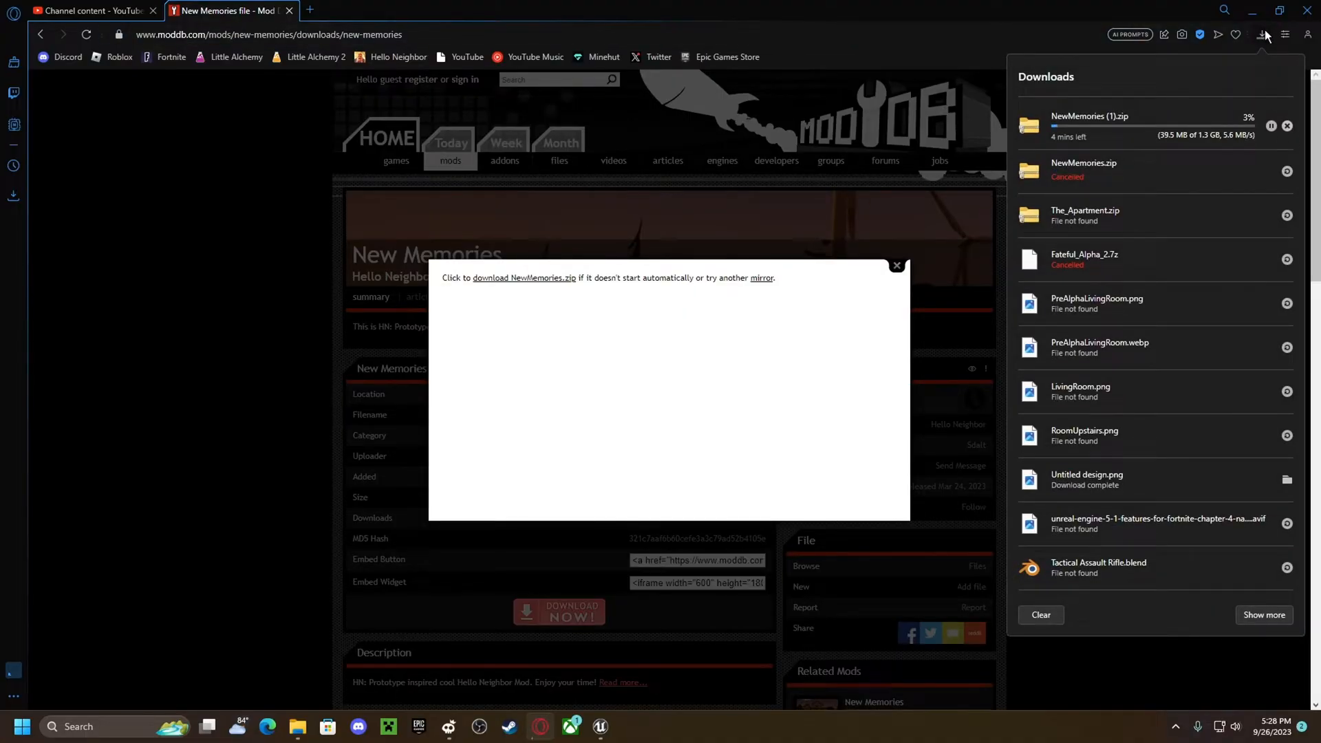
{"action": "left_click", "coordinate": [1263, 35]}
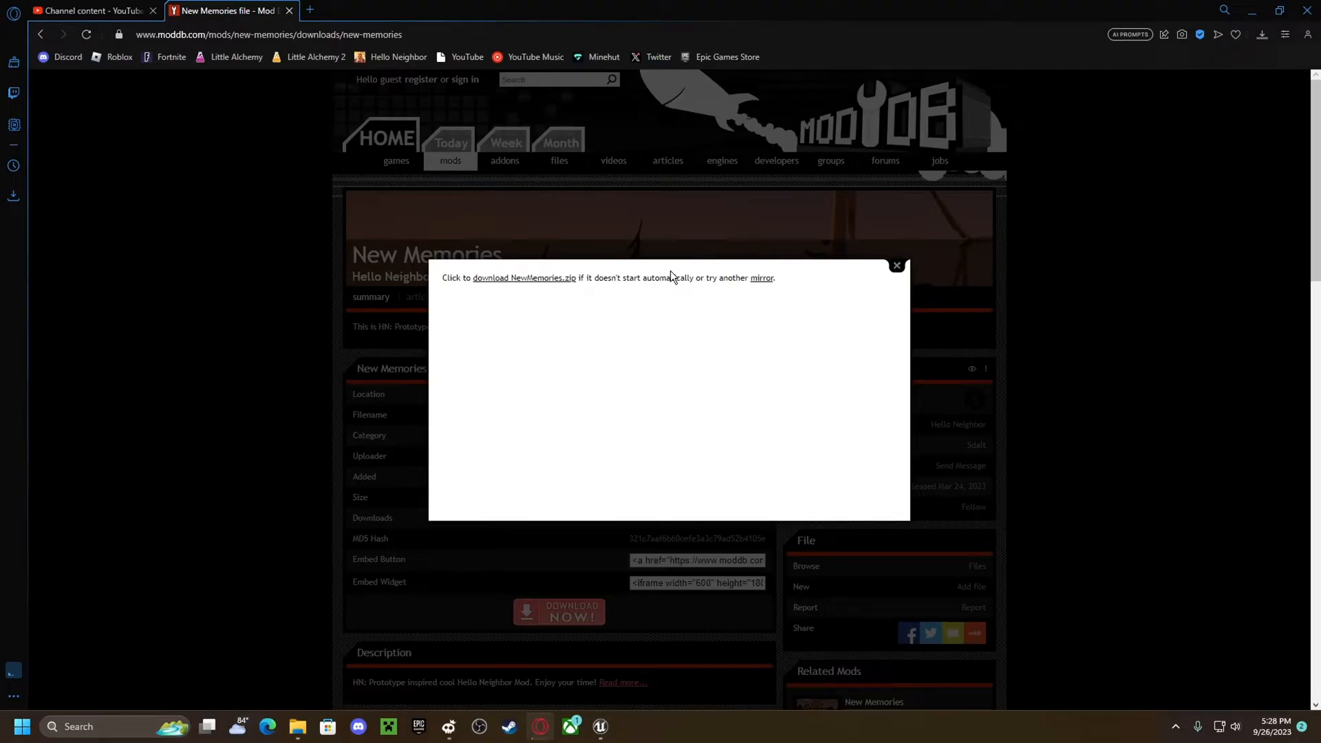
{"action": "mouse_move", "coordinate": [634, 293]}
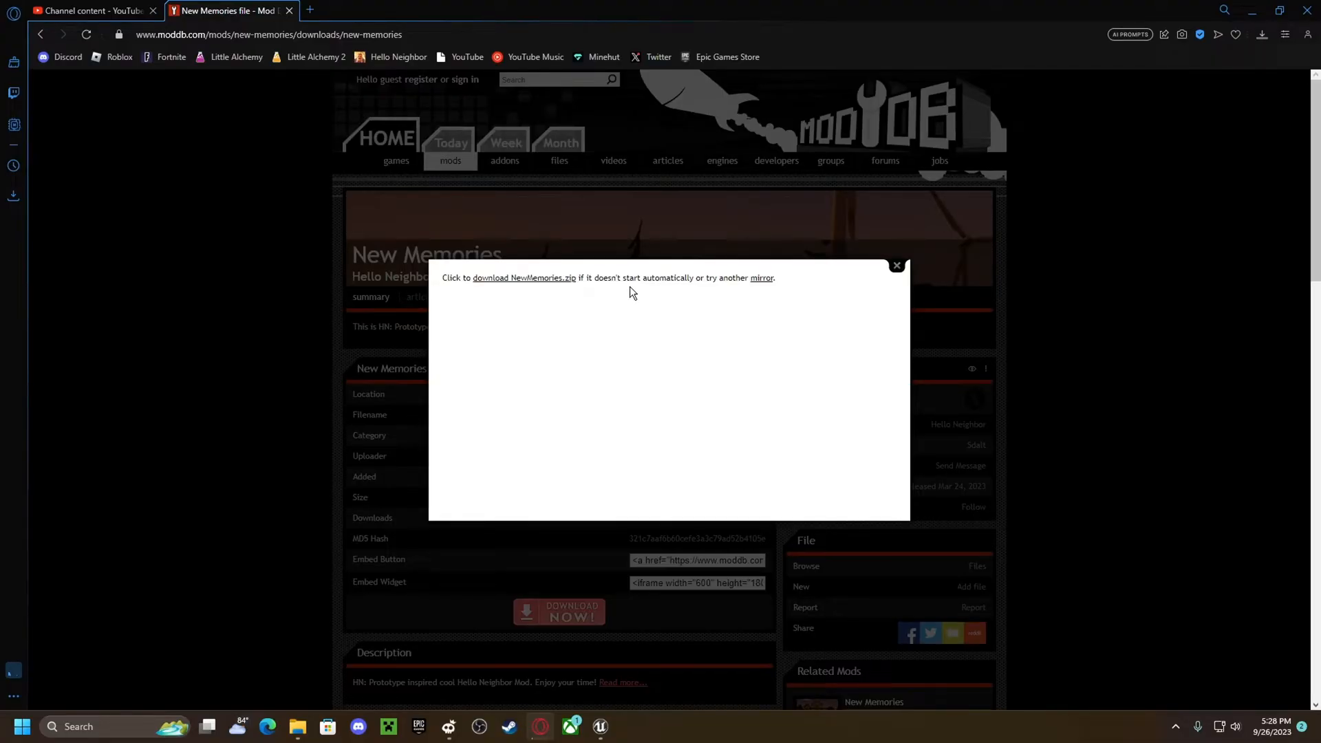
{"action": "left_click", "coordinate": [1262, 34]}
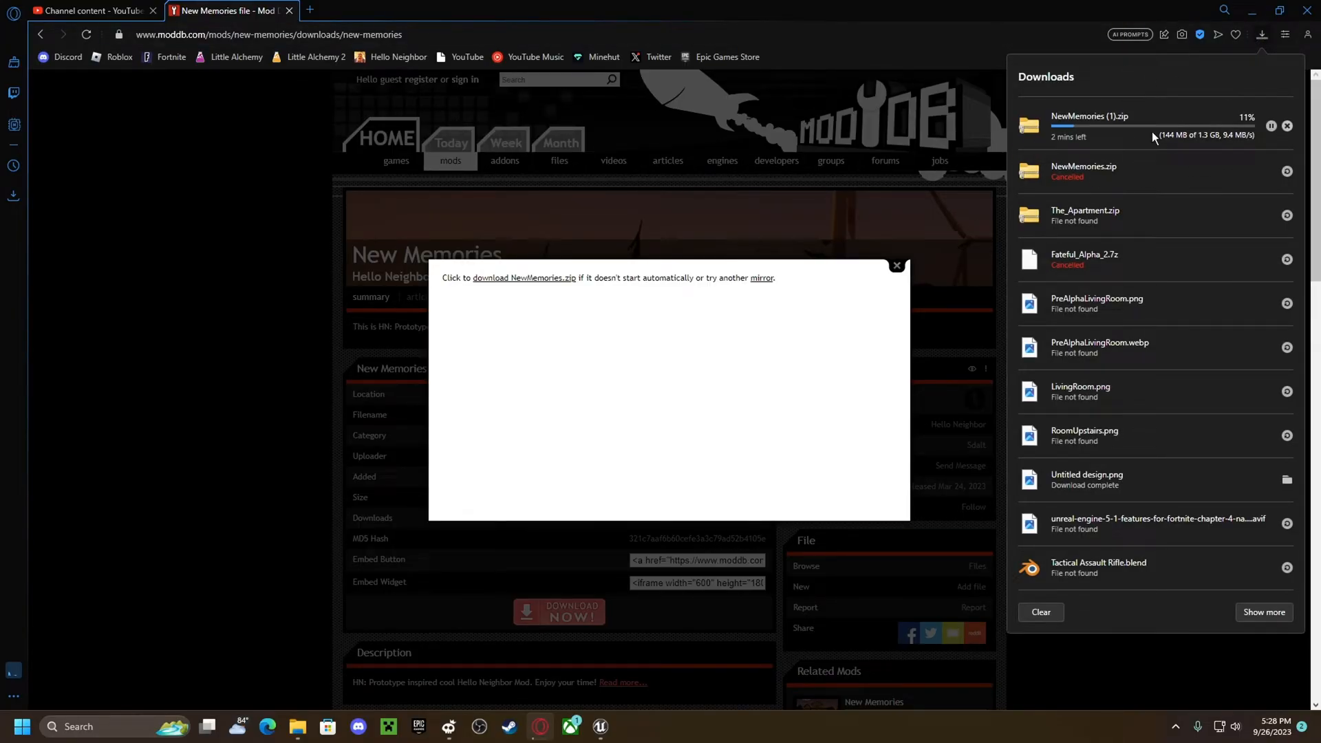
{"action": "mouse_move", "coordinate": [598, 727]}
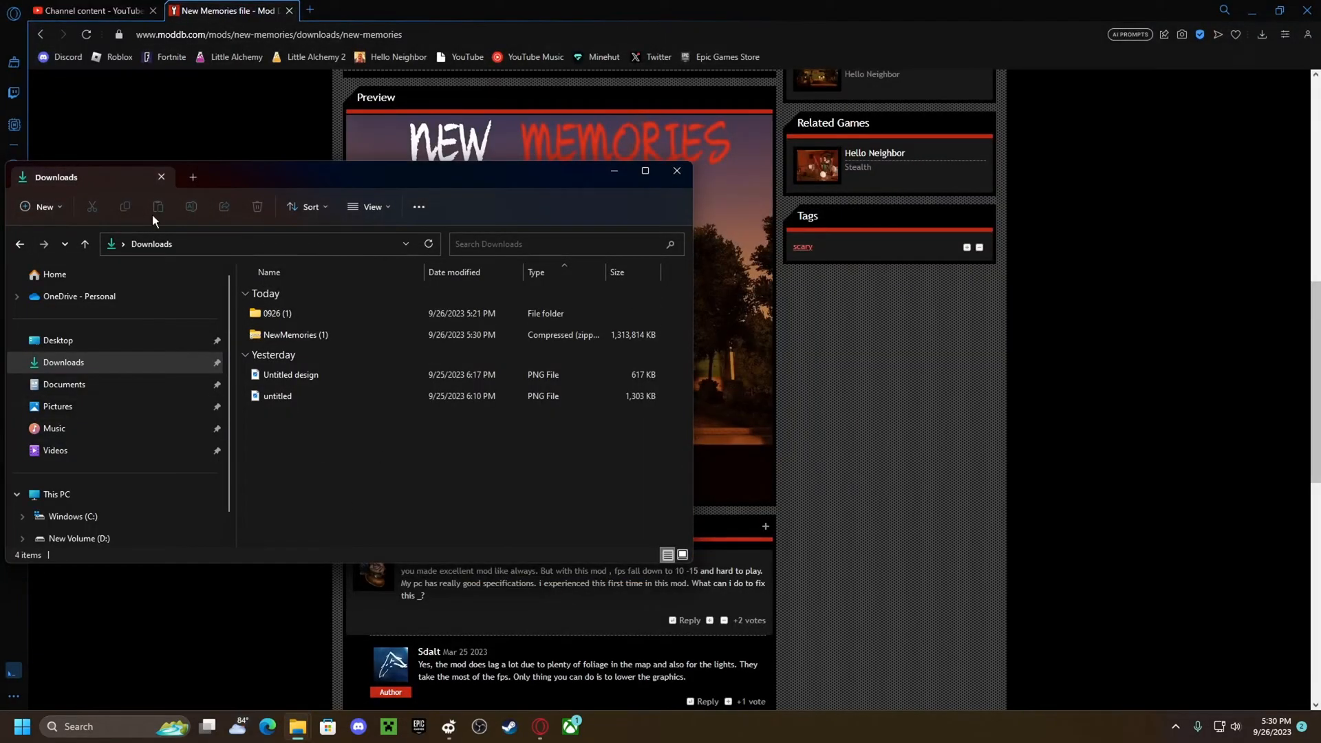
{"action": "mouse_move", "coordinate": [296, 727]}
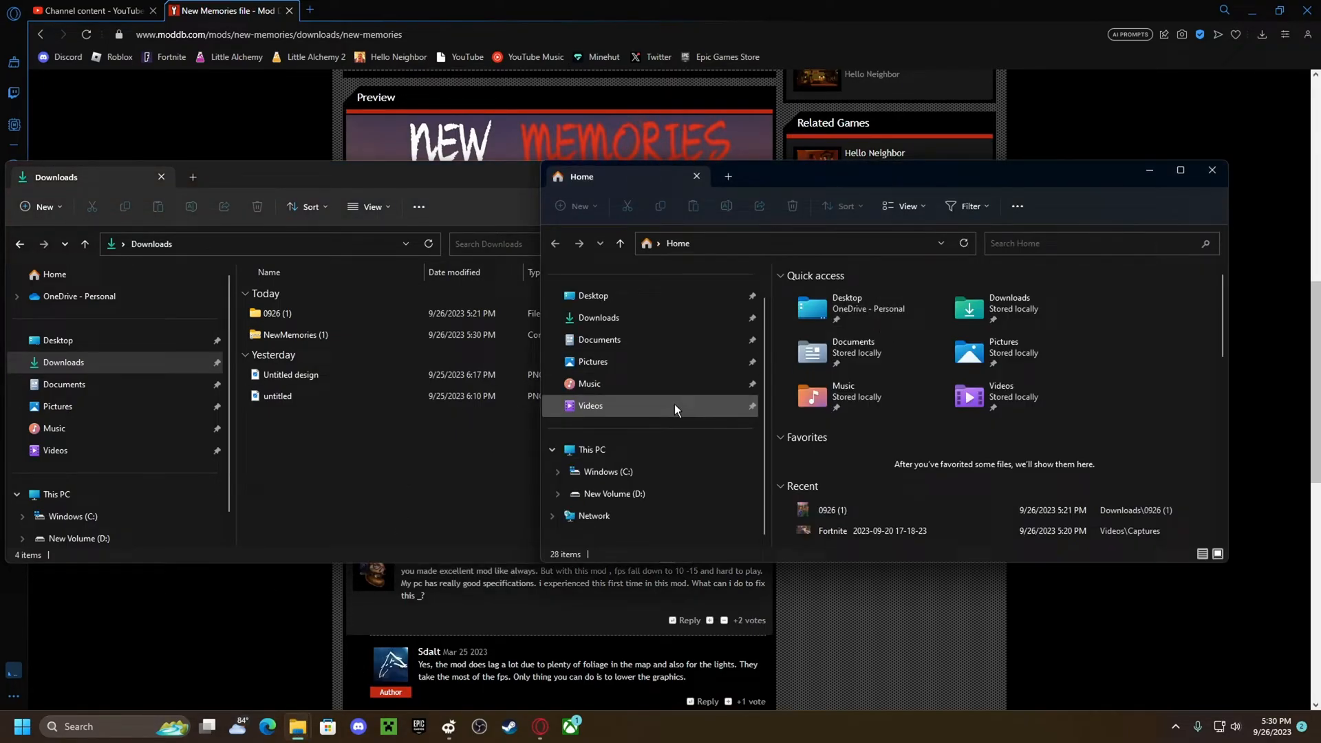
Navigate to C: > Program Files > Epic Games > HelloNeighborModKit > HelloNeighbor > Mods
{"action": "left_click", "coordinate": [608, 472]}
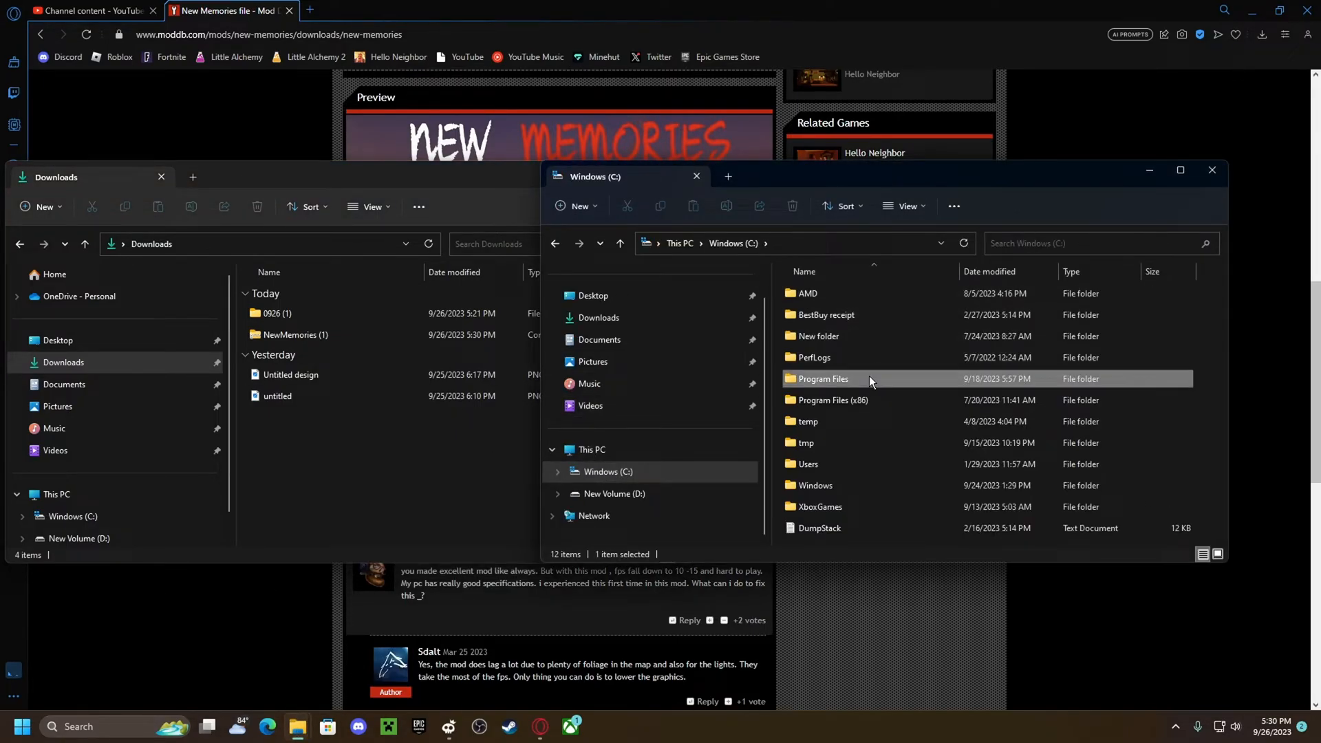
{"action": "double_click", "coordinate": [823, 378]}
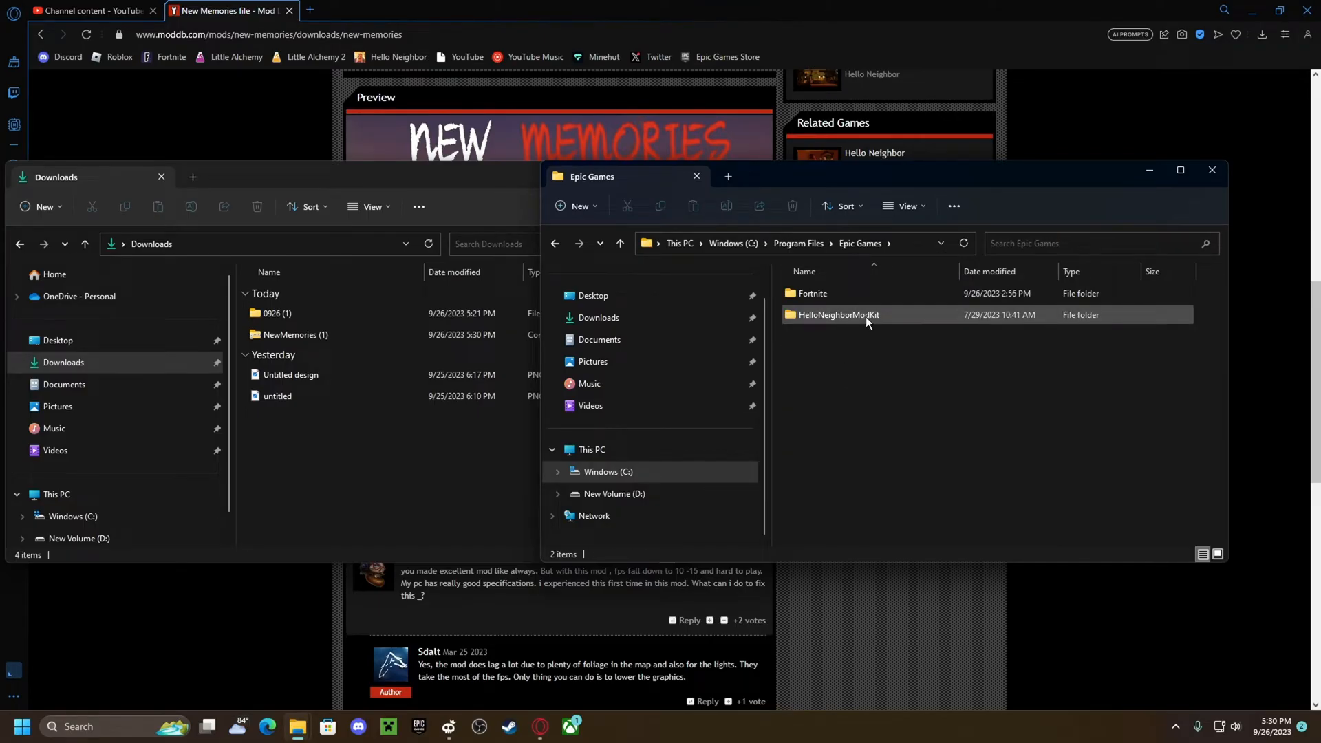
{"action": "double_click", "coordinate": [838, 314]}
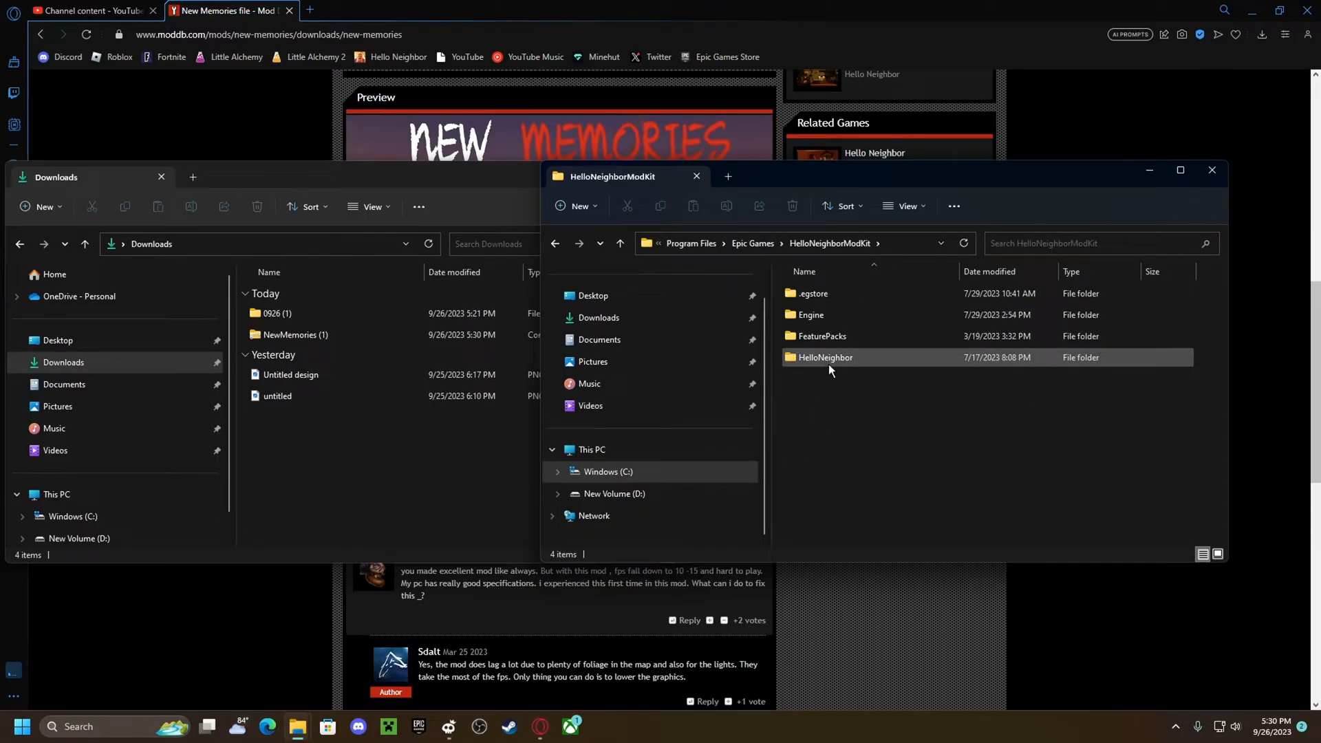
{"action": "double_click", "coordinate": [824, 358]}
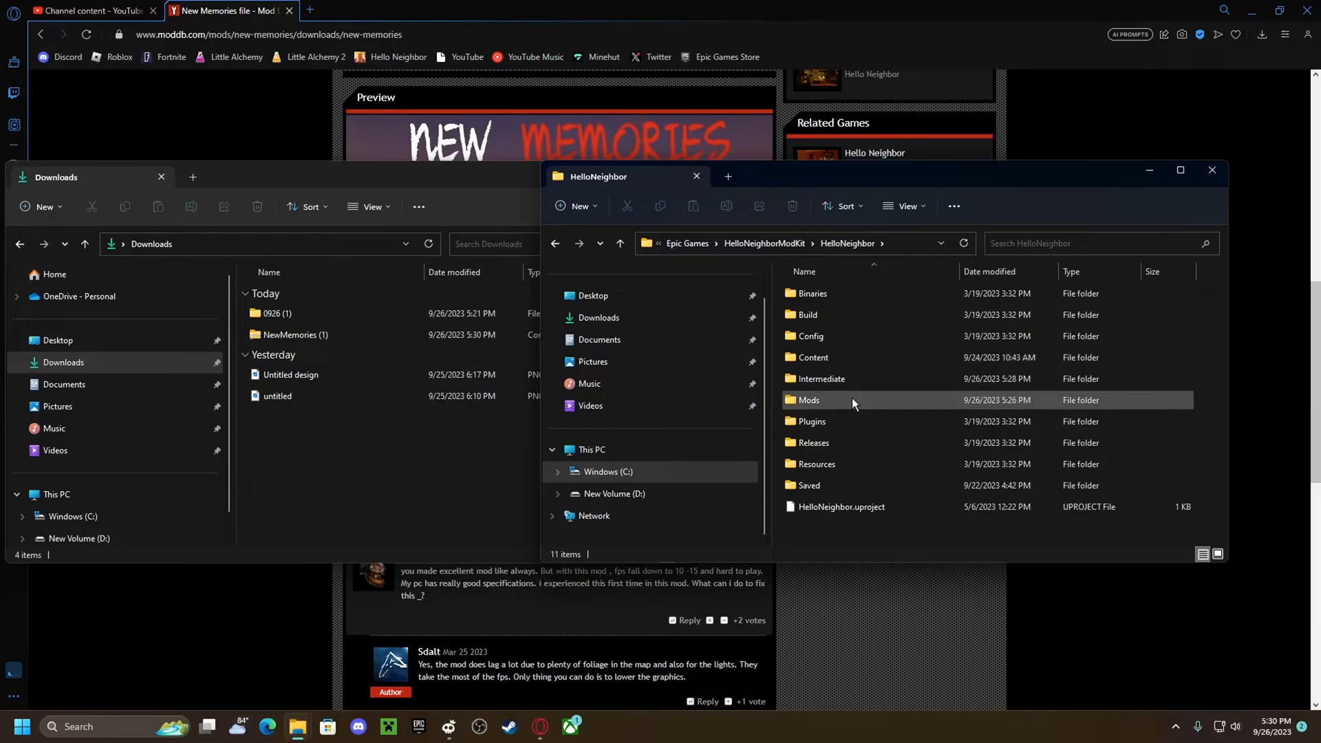
{"action": "double_click", "coordinate": [810, 400]}
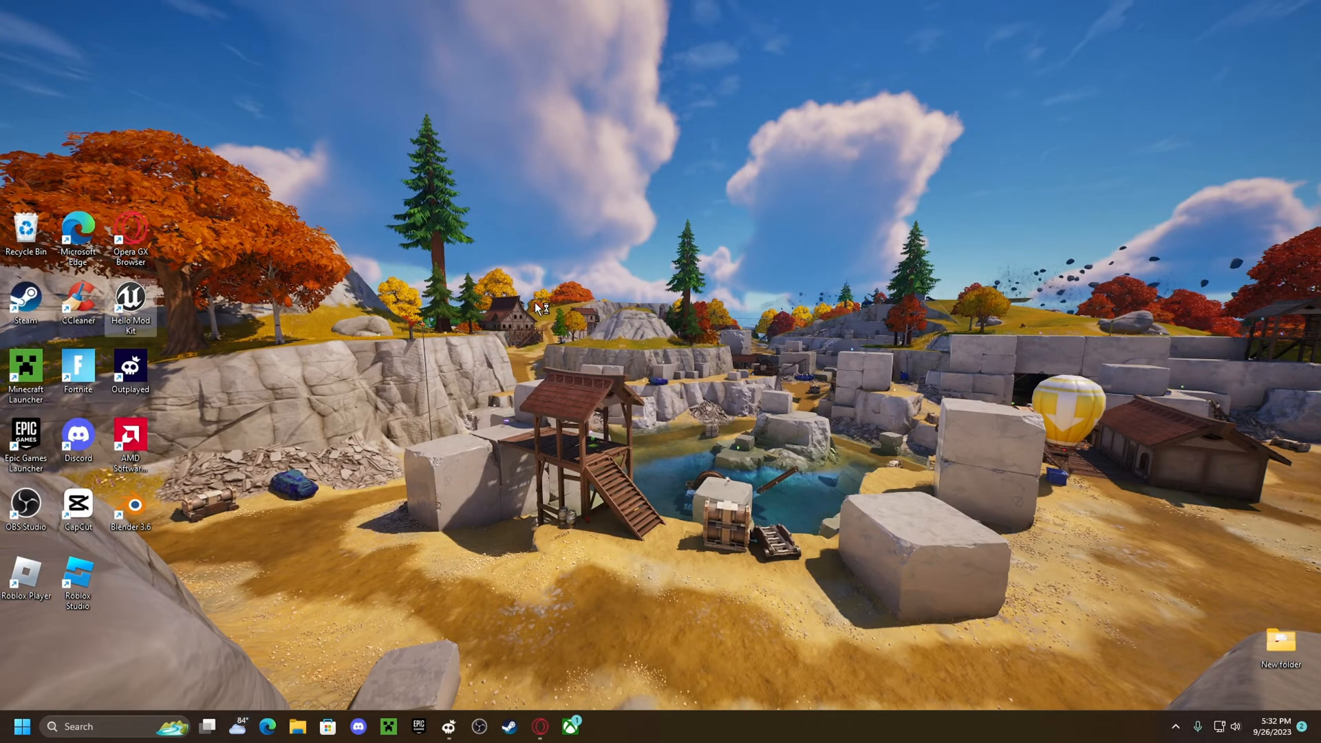
Launch the Hello Neighbor Mod Kit from its desktop shortcut
{"action": "double_click", "coordinate": [129, 303]}
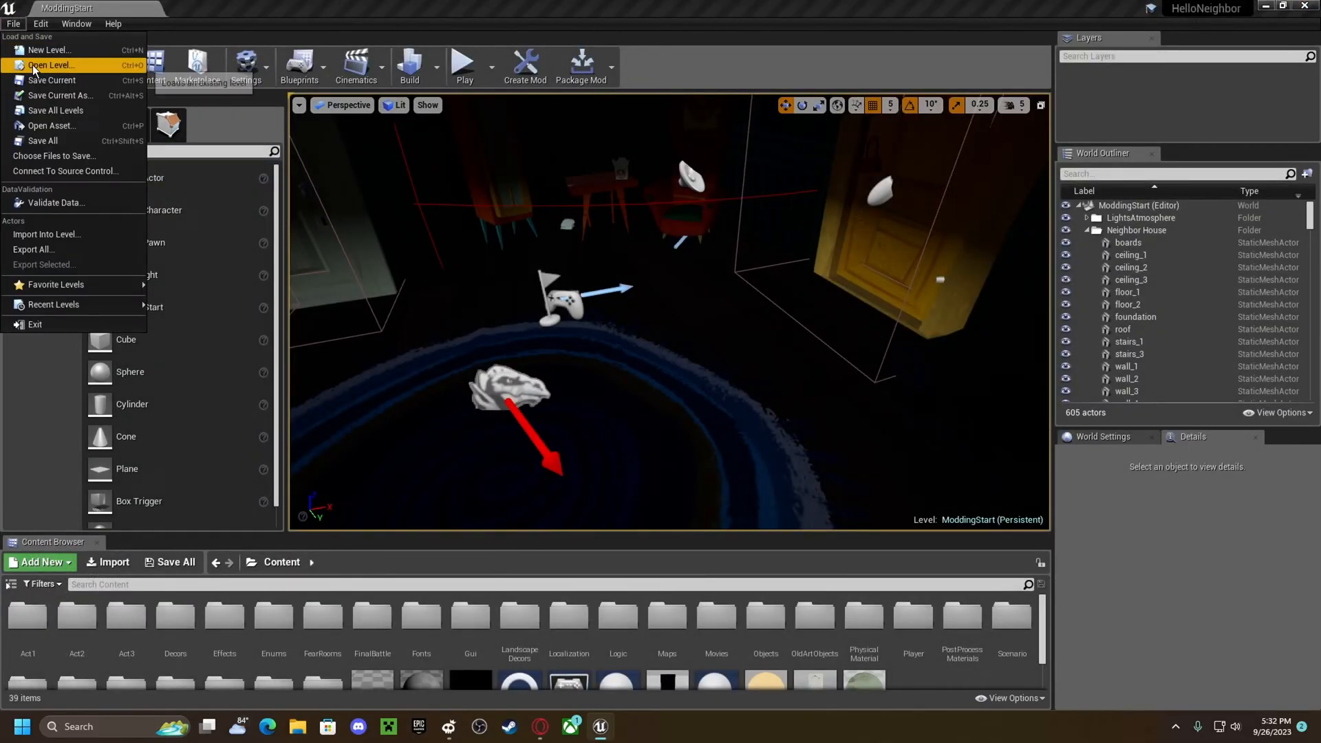
Load the NM_Main level from NewMemories Content > Maps via Open Level
{"action": "left_click", "coordinate": [51, 66]}
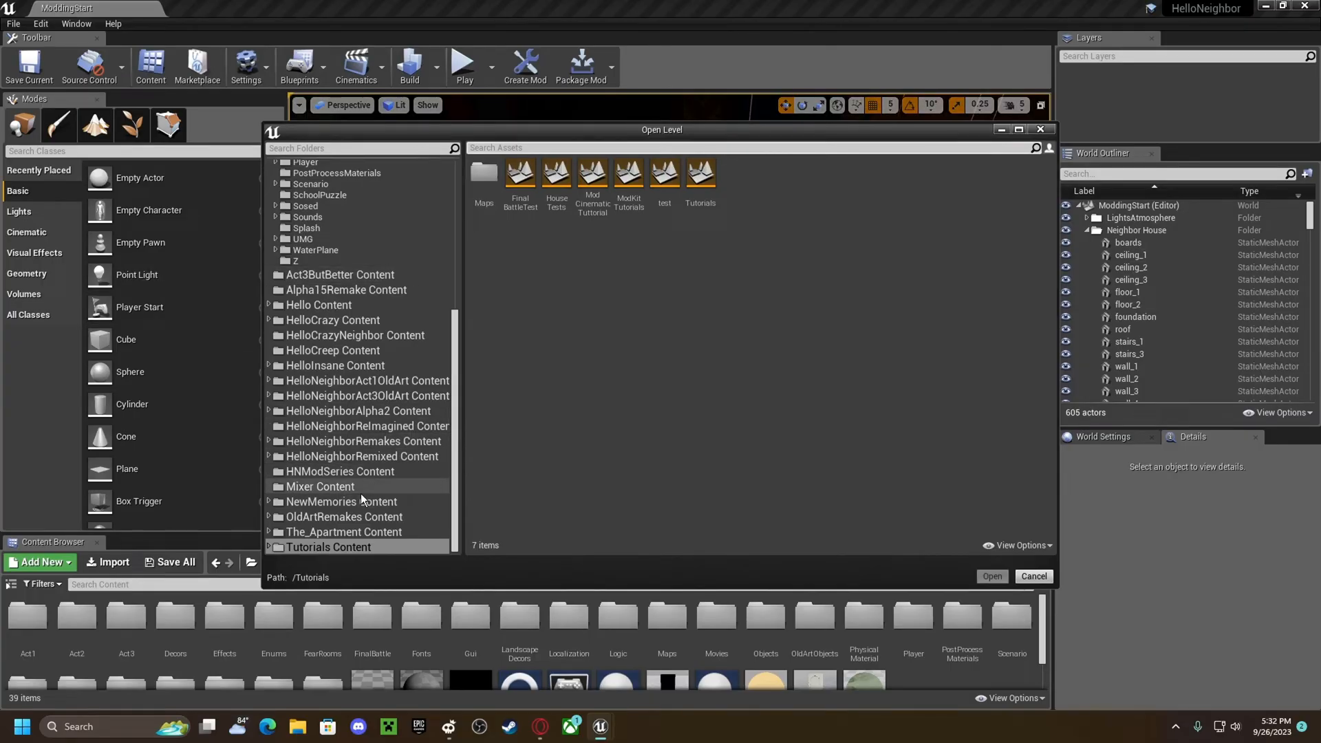
{"action": "left_click", "coordinate": [343, 501]}
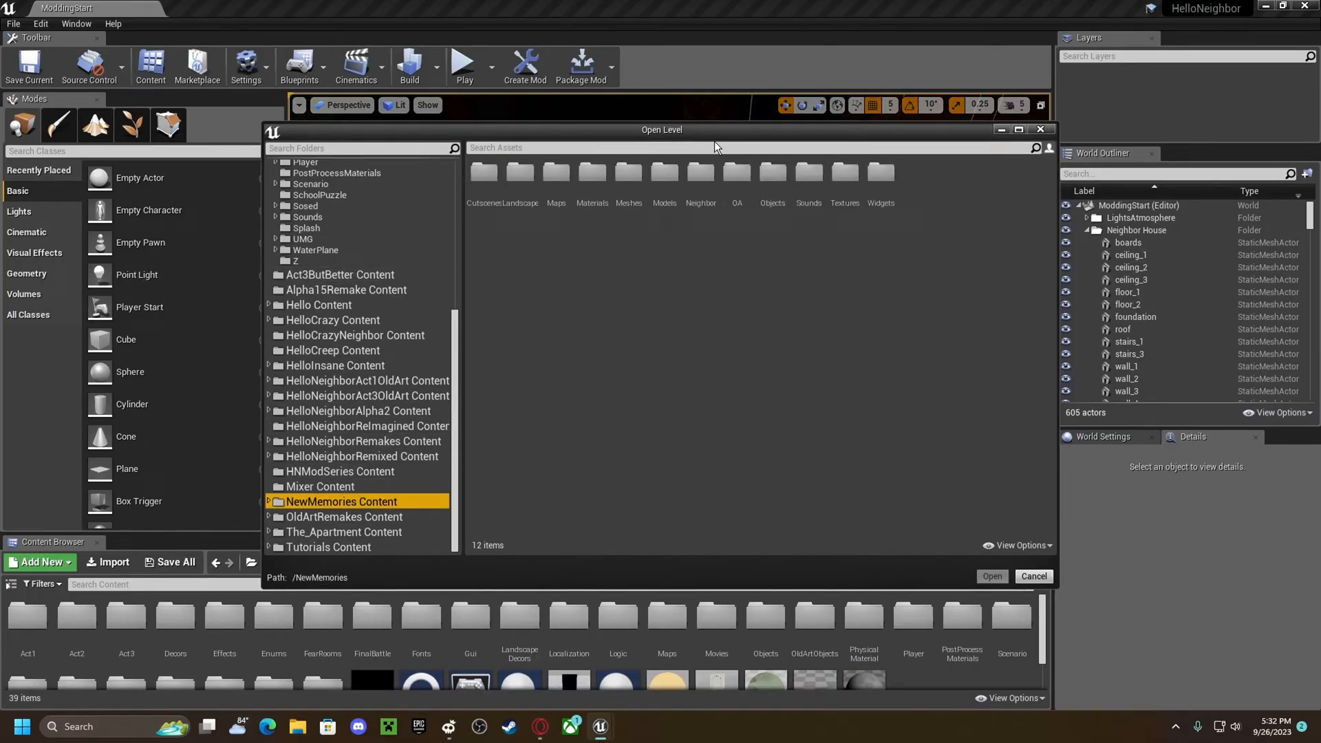
{"action": "mouse_move", "coordinate": [446, 388]}
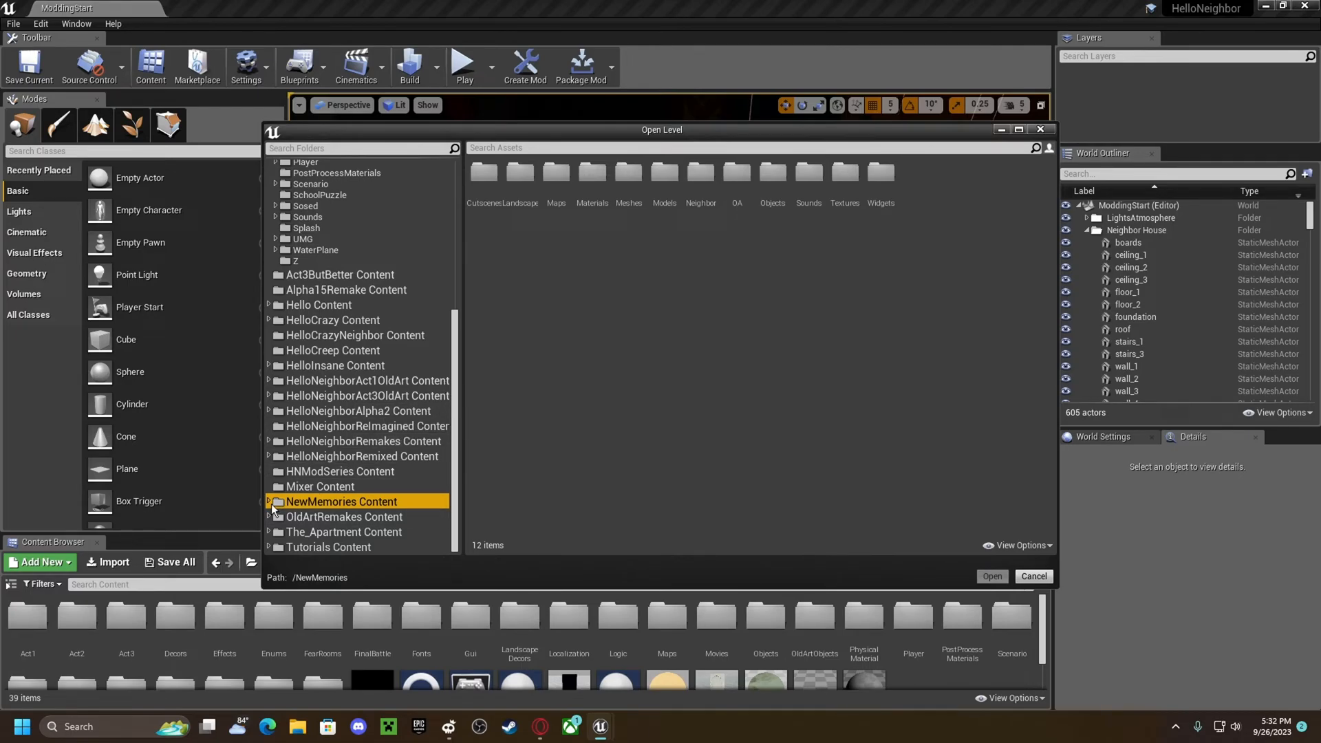
{"action": "mouse_move", "coordinate": [520, 177]}
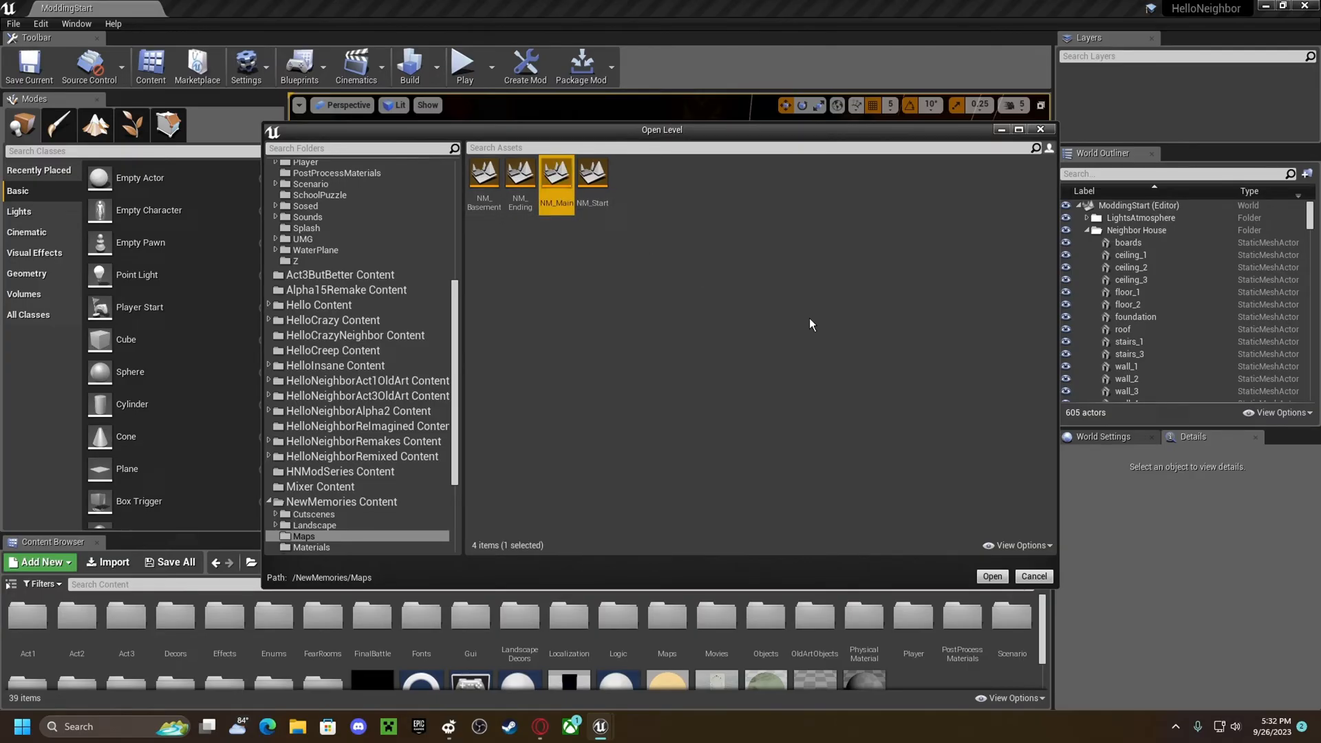
{"action": "left_click", "coordinate": [992, 577]}
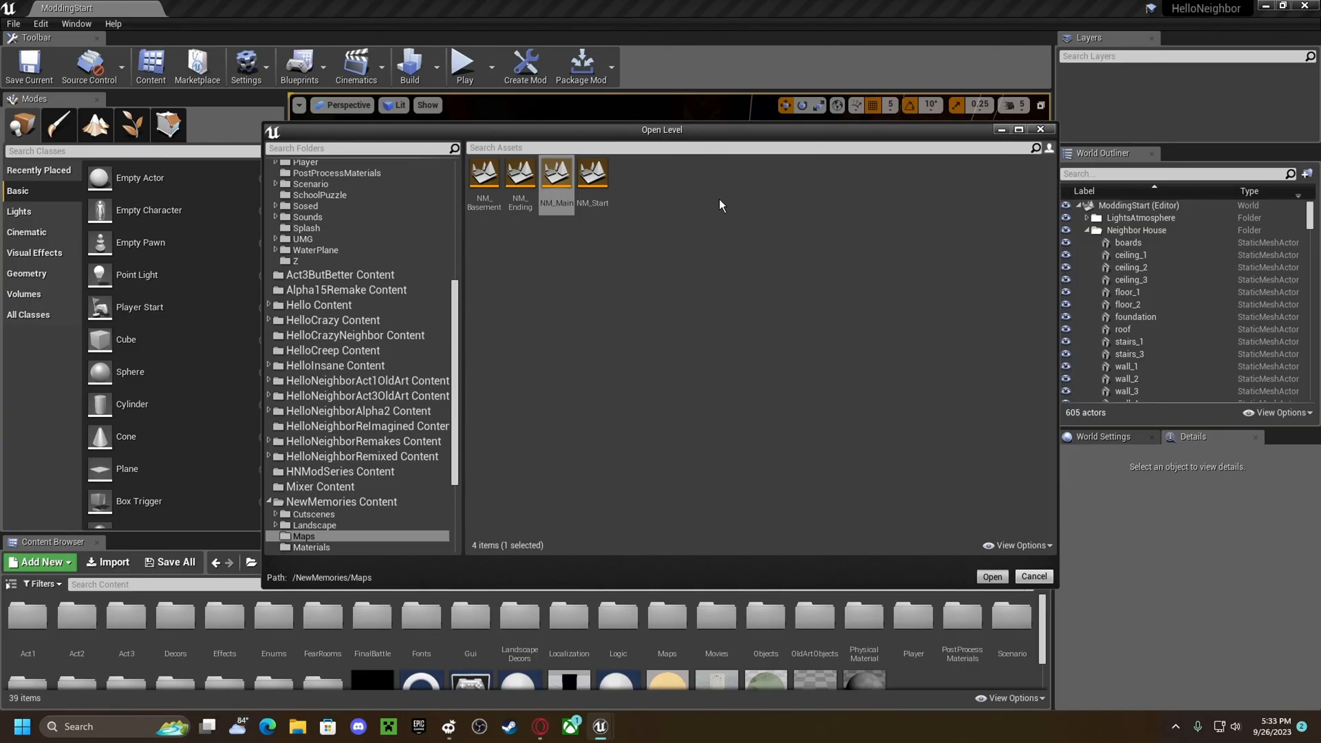
{"action": "left_click", "coordinate": [992, 577]}
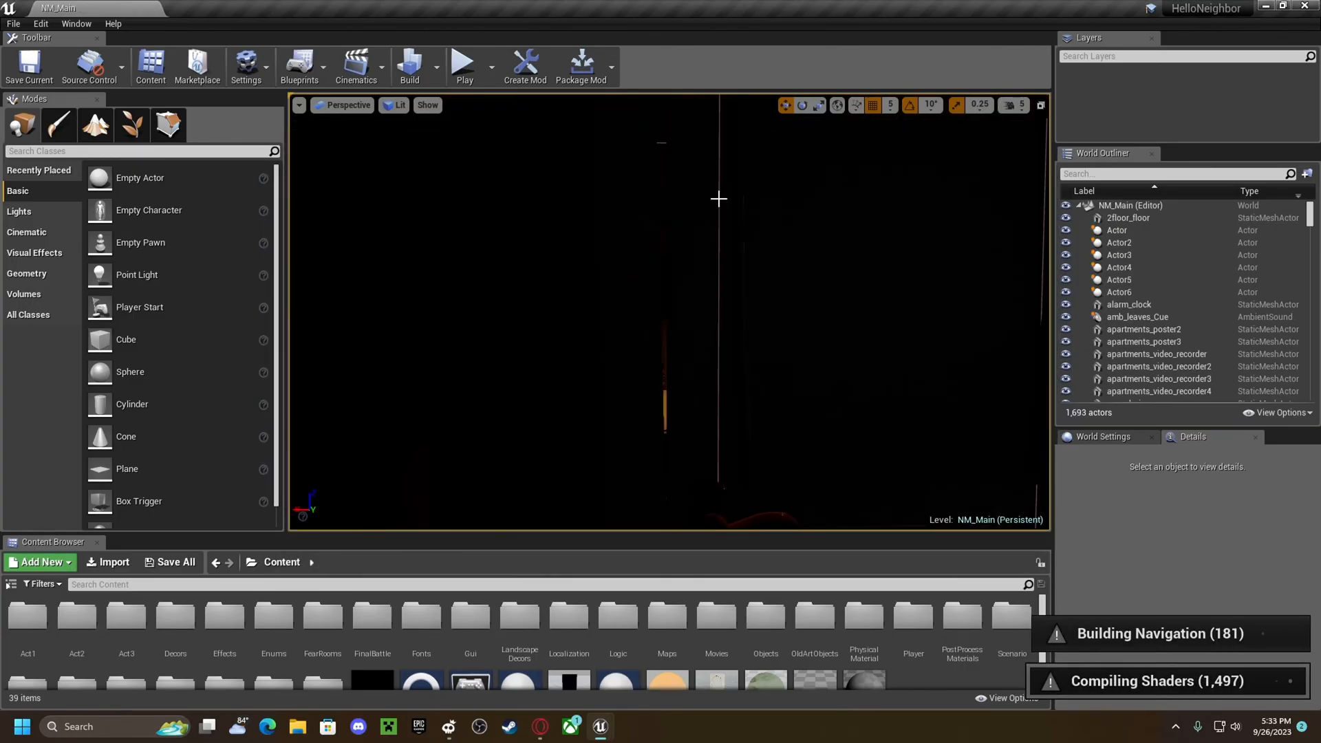